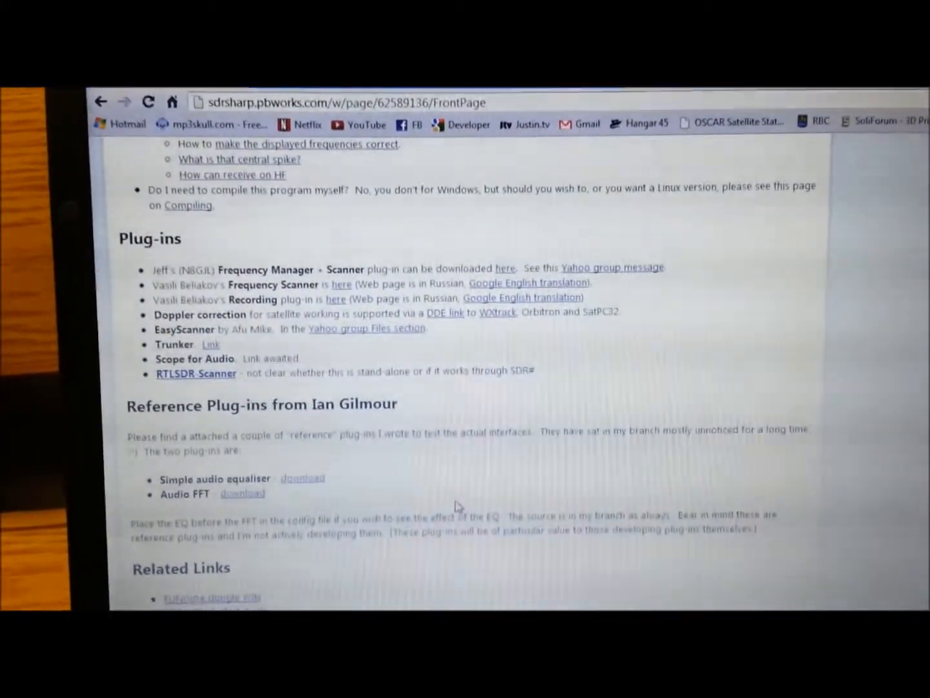
scroll("down", 3)
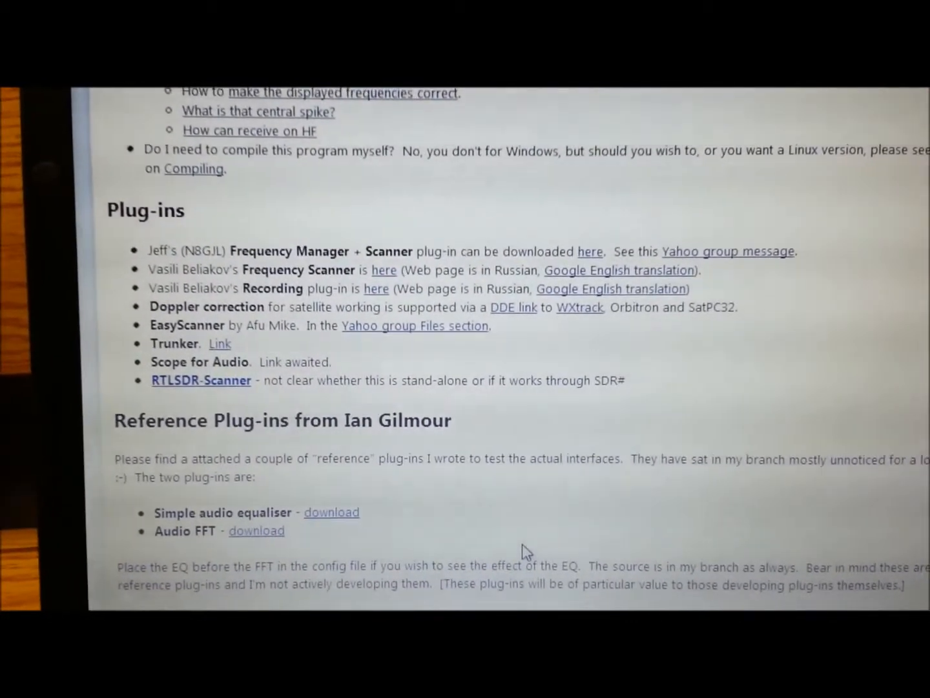
scroll("down", 3)
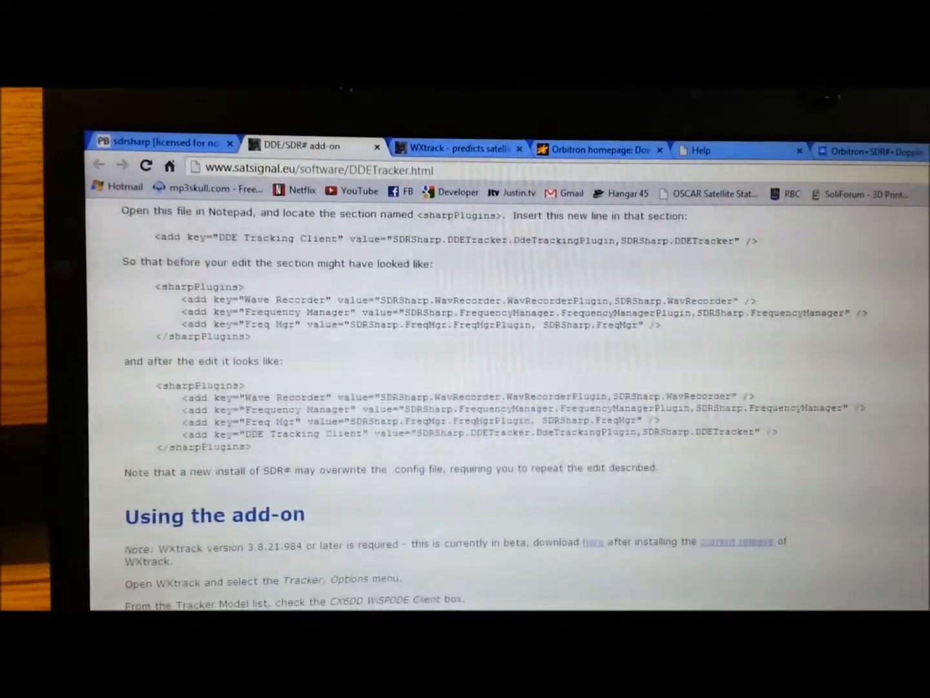
scroll("down", 3)
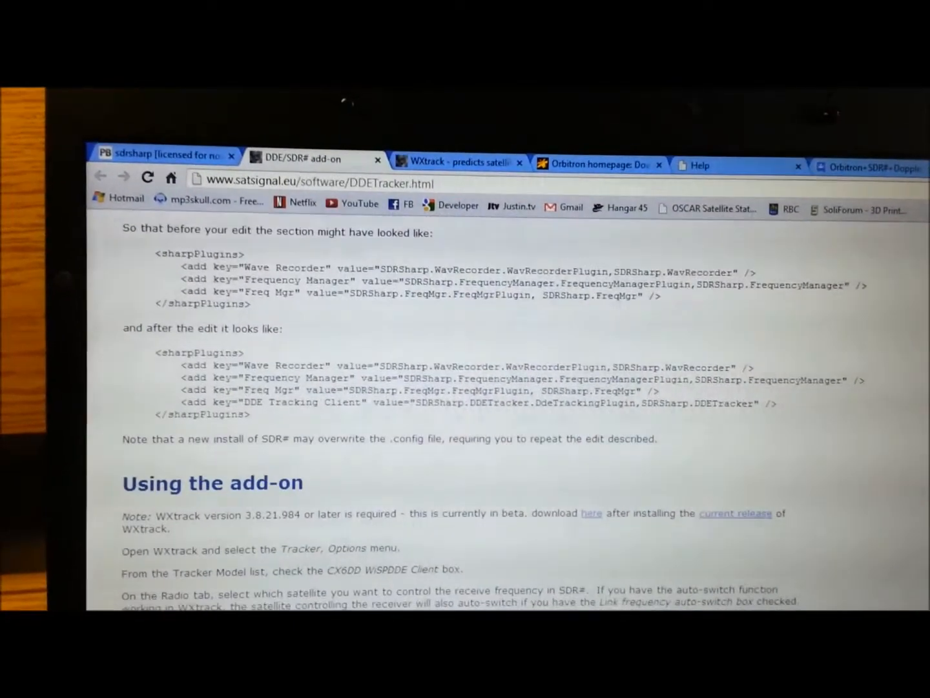
scroll("down", 3)
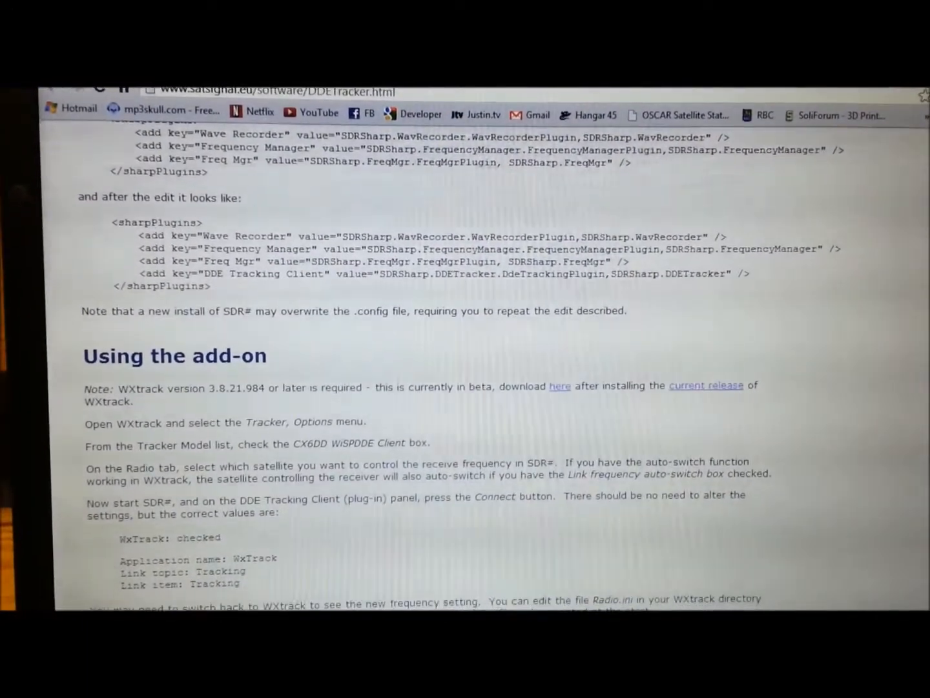